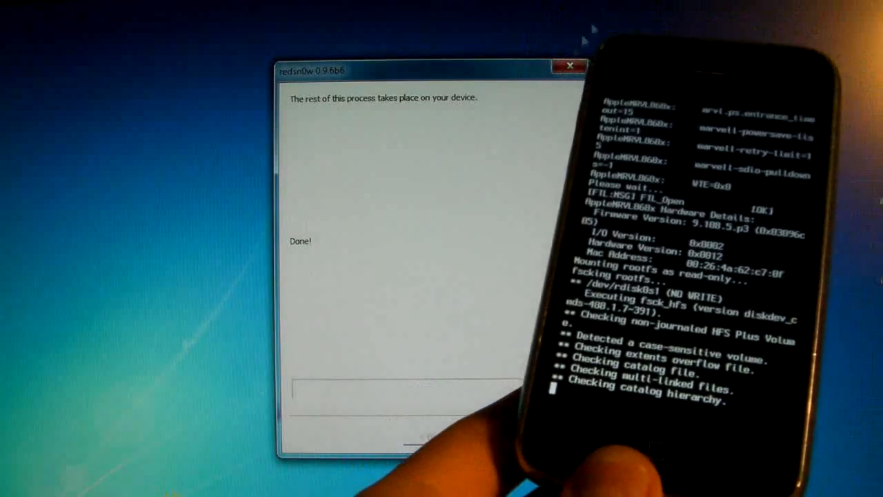
# Step: Close the redsn0w 'Done!' window, leaving the desktop with redsn0w.exe showing
pyautogui.click(568, 65)
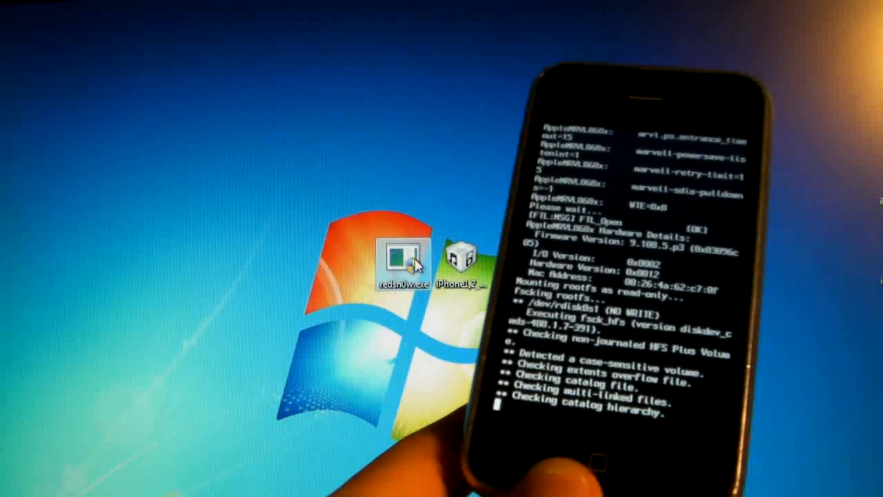
# Step: Set redsn0w.exe to run in compatibility mode for an older Windows version via Properties
pyautogui.rightClick(400, 259)
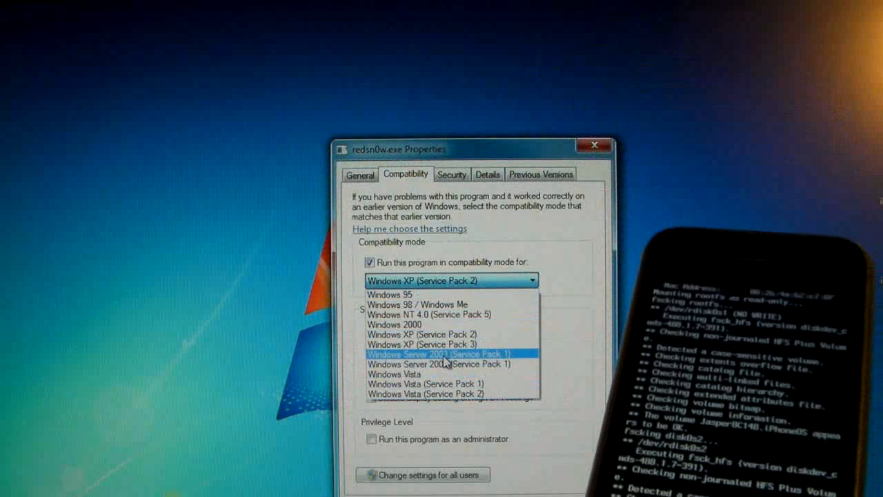
pyautogui.moveTo(441, 393)
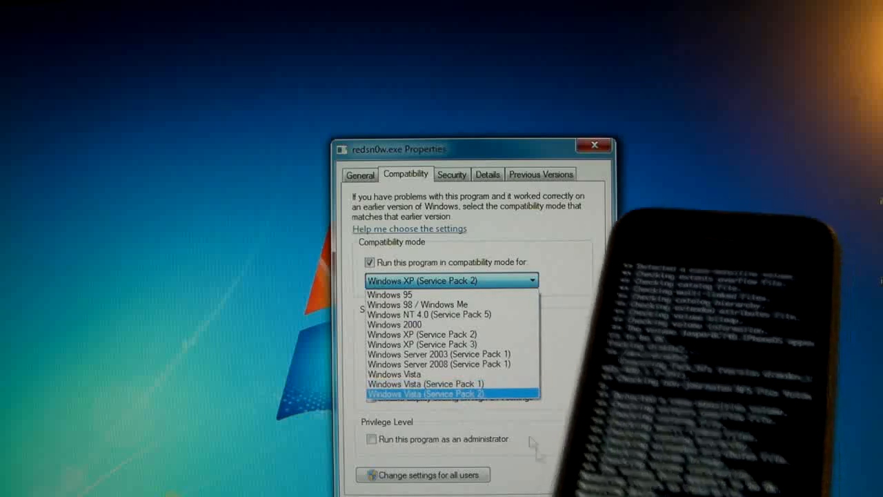
pyautogui.click(449, 280)
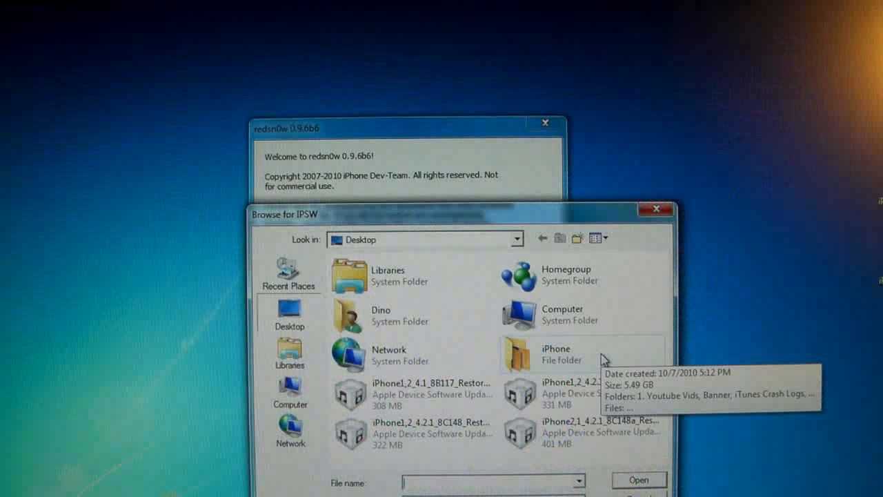
pyautogui.moveTo(496, 204)
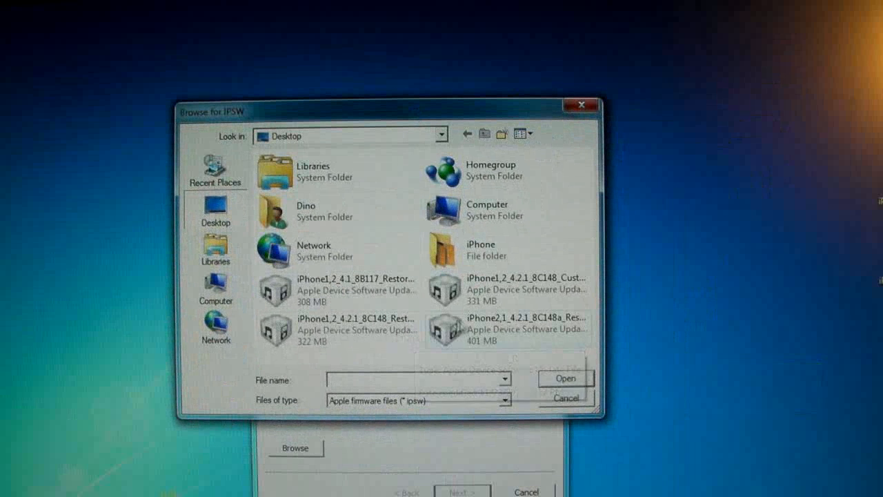
pyautogui.moveTo(518, 327)
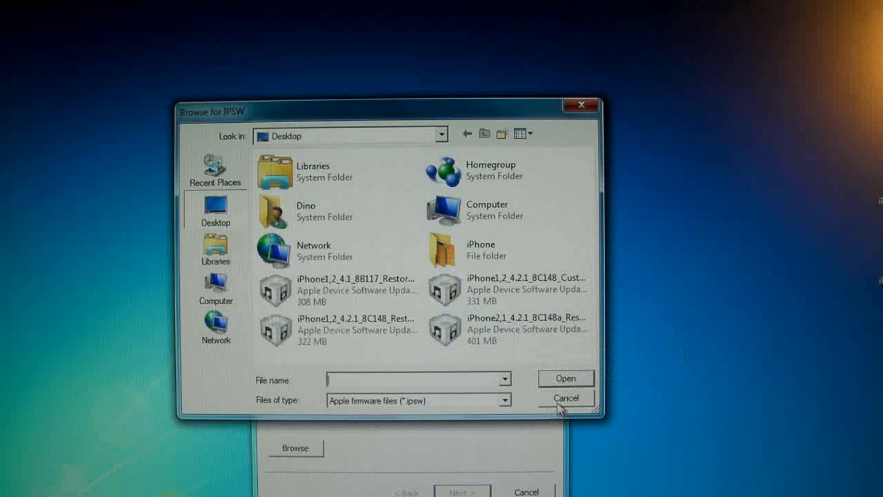
# Step: Cancel the Browse for IPSW dialog, returning to redsn0w's welcome page
pyautogui.click(565, 397)
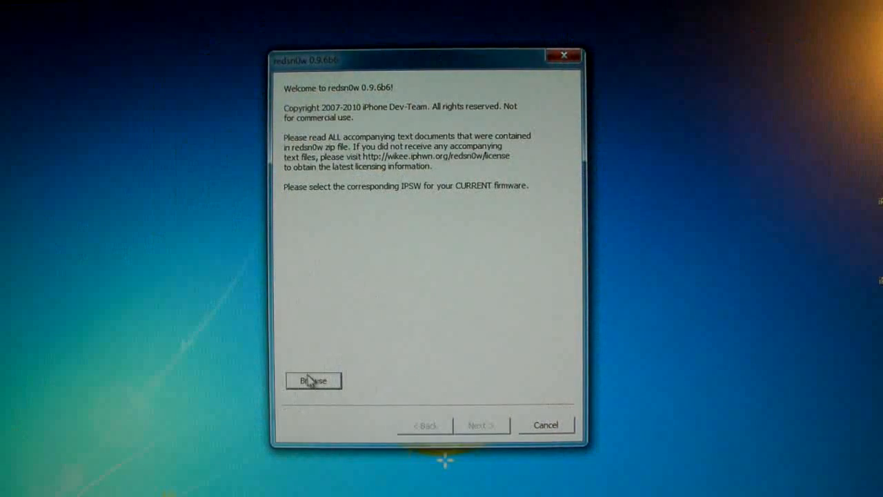
# Step: Select the matching iPhone IPSW from the Desktop and proceed to prepare jailbreak data
pyautogui.click(313, 380)
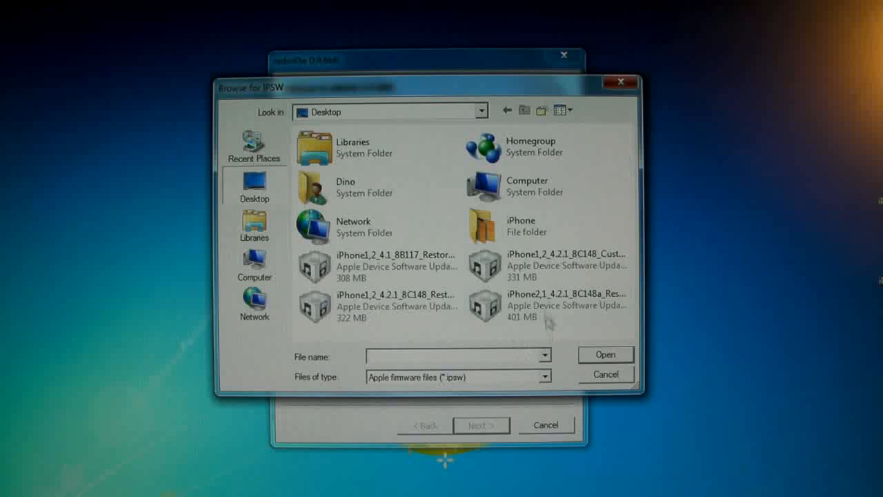
pyautogui.click(605, 354)
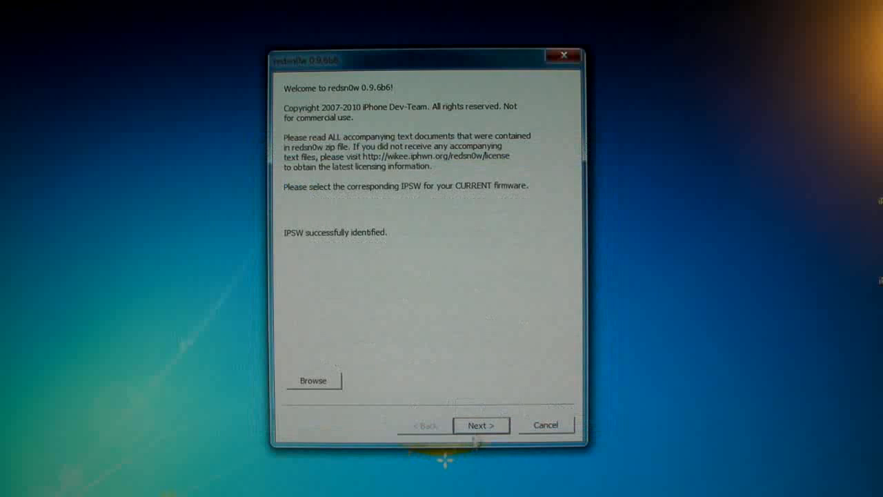
pyautogui.click(481, 425)
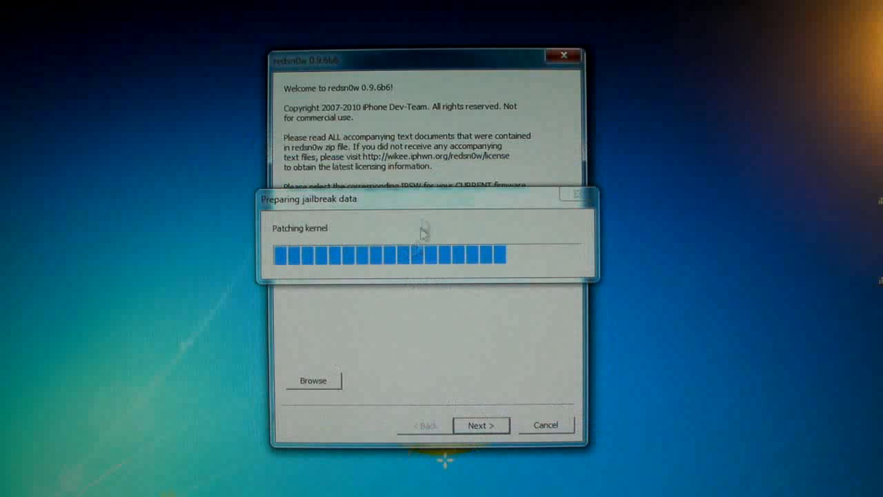
pyautogui.moveTo(528, 214)
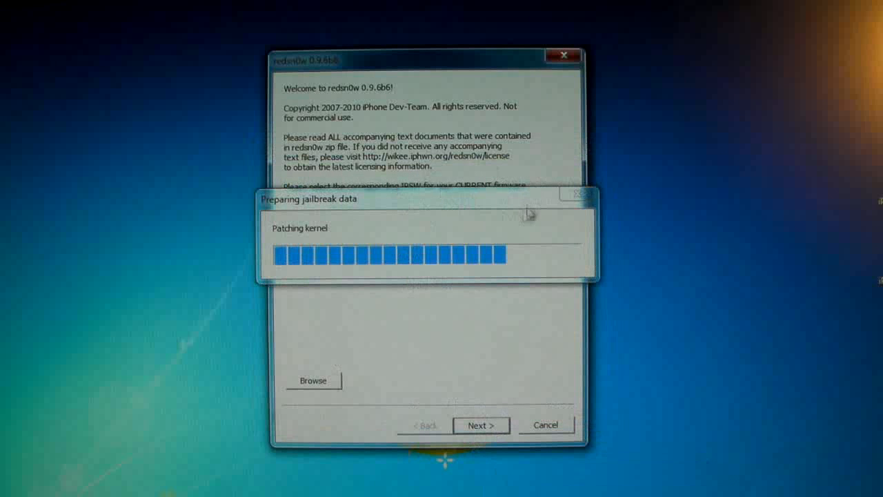
pyautogui.moveTo(469, 231)
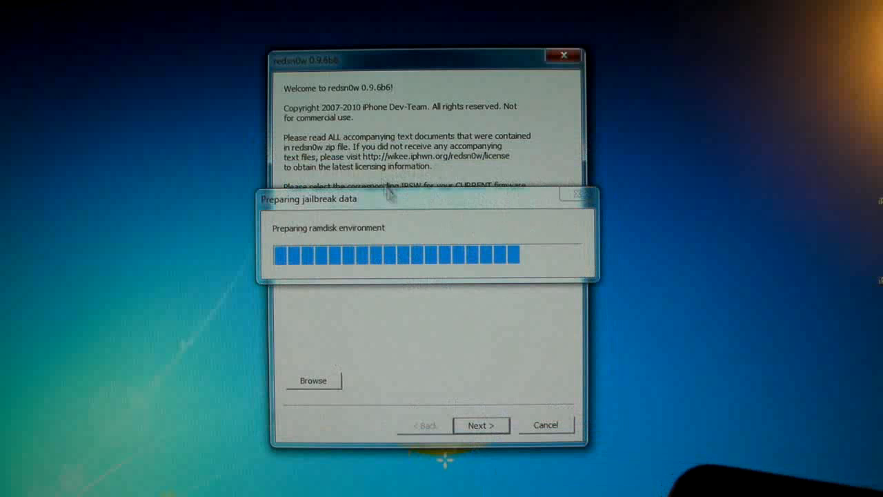
pyautogui.moveTo(410, 205)
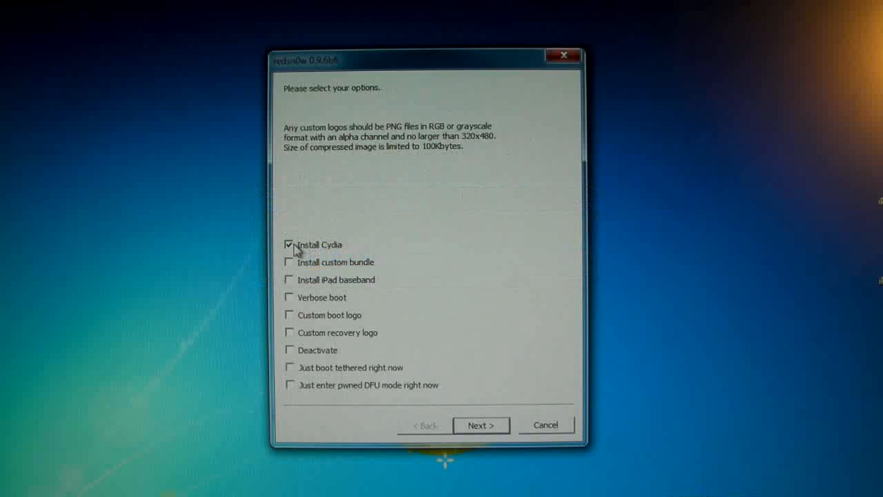
# Step: Untick Install Cydia and choose 'Just boot tethered right now'
pyautogui.click(289, 245)
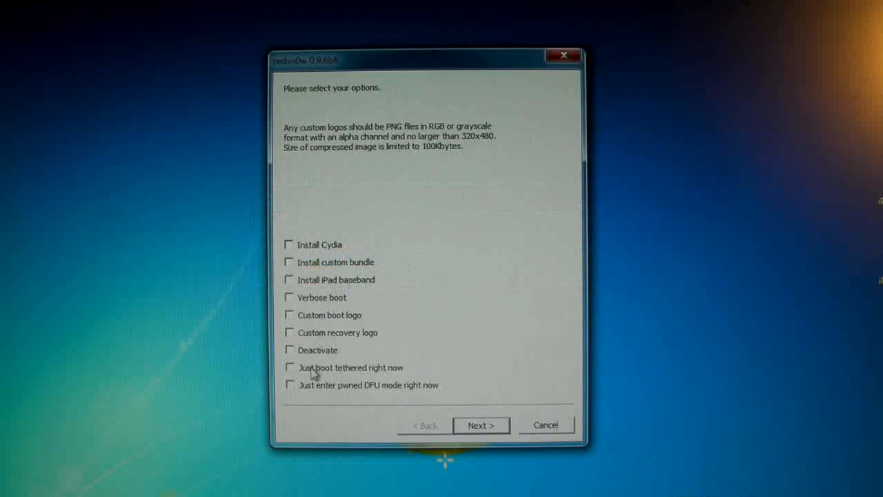
pyautogui.click(289, 367)
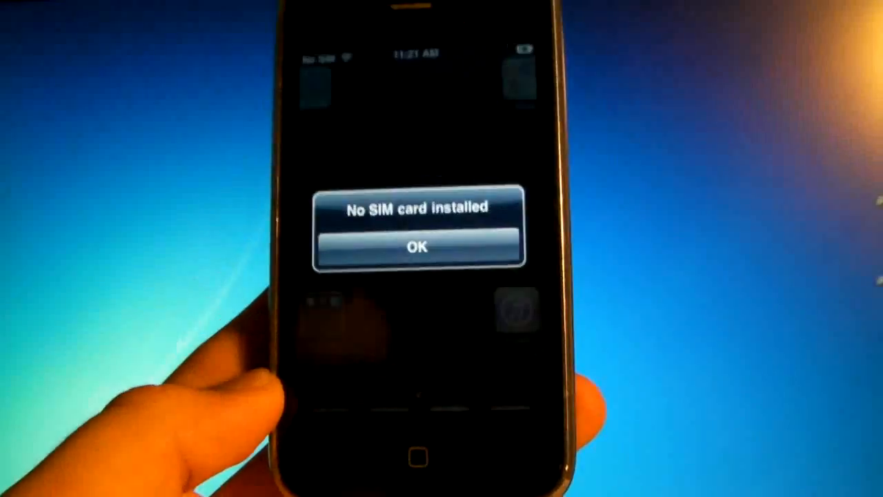
# Step: Dismiss the No SIM card alert and go to Settings > General on the iPhone
pyautogui.click(417, 247)
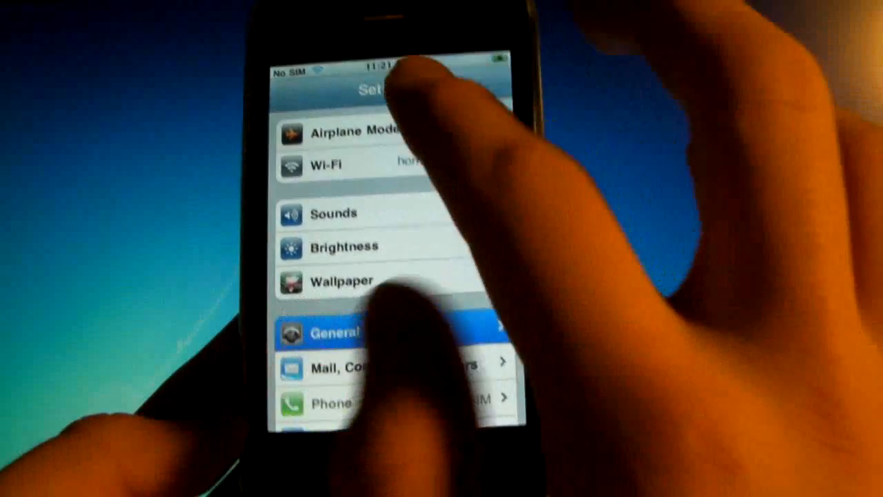
pyautogui.click(331, 331)
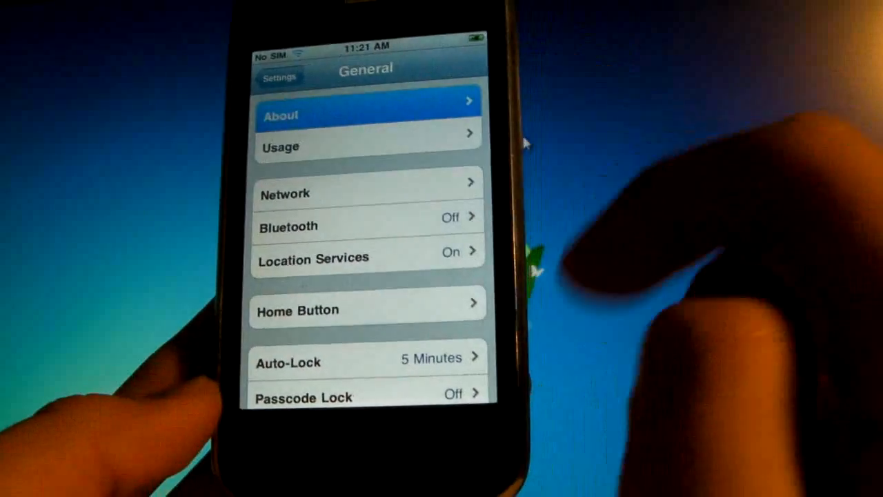